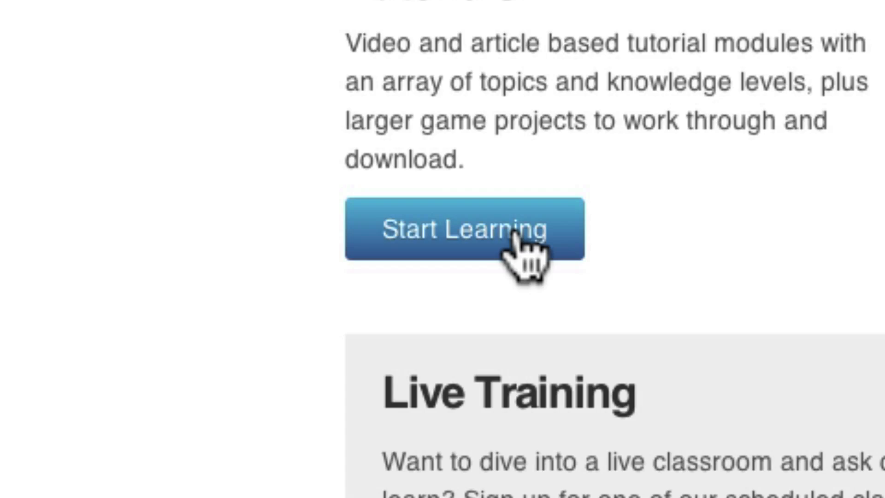
Open the Beginner Scripting module from the Tutorials section of Unity Learn.
click(465, 230)
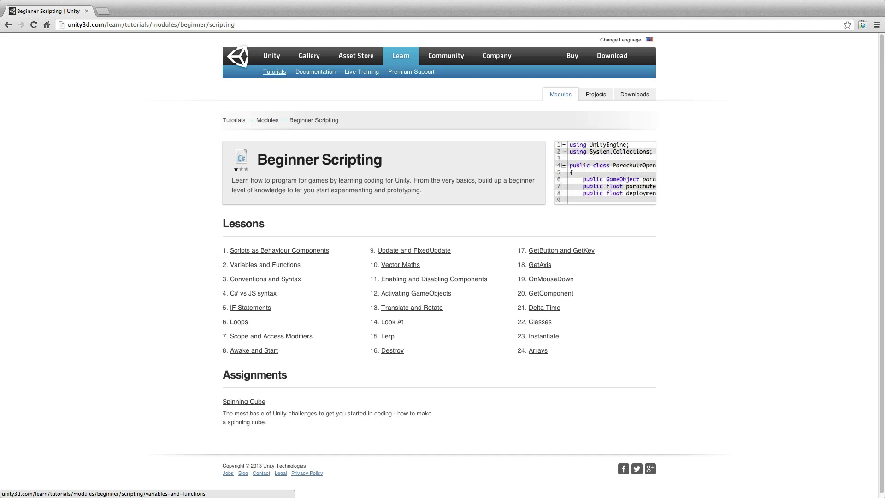
Open the Variables and Functions lesson and start playing its video.
click(264, 264)
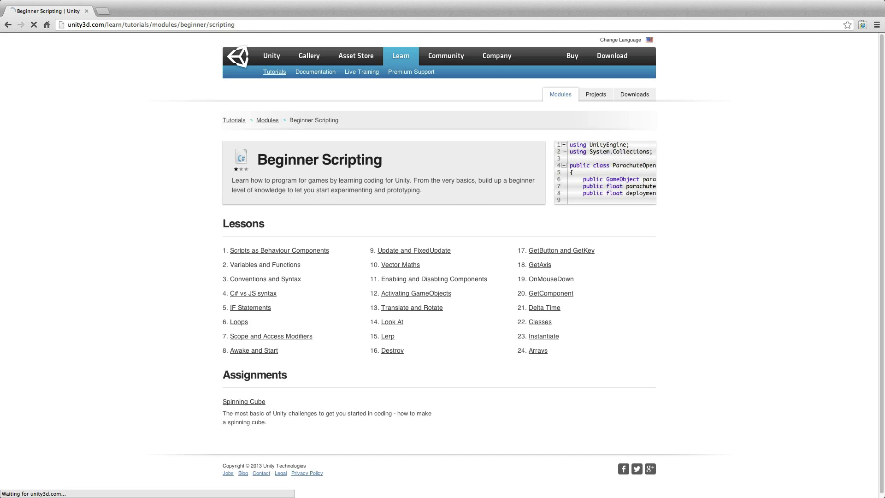
click(265, 265)
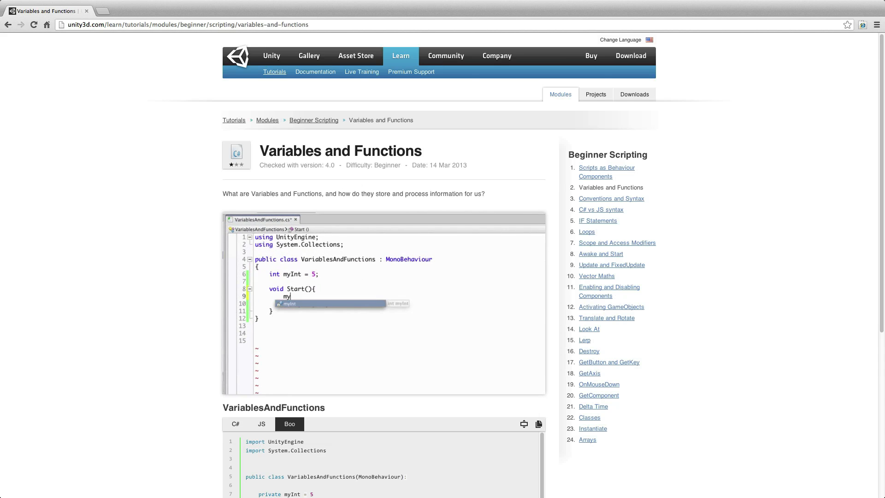
text(Int)
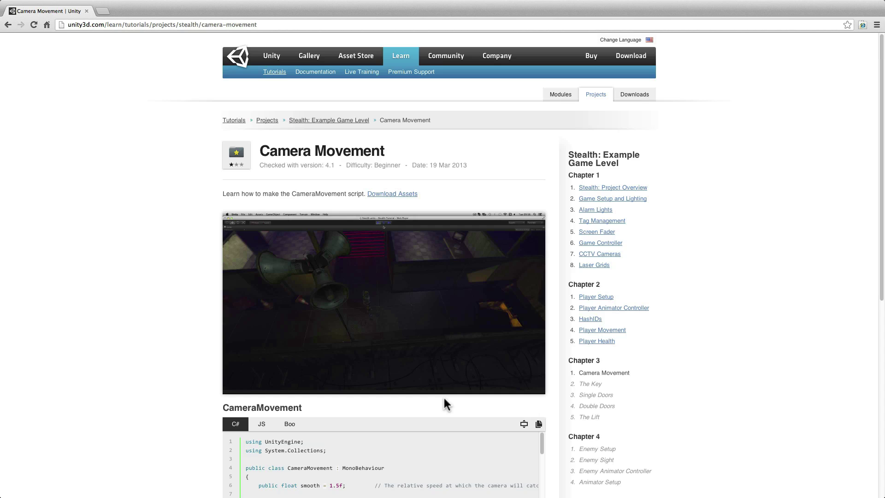
mouse_move(452, 408)
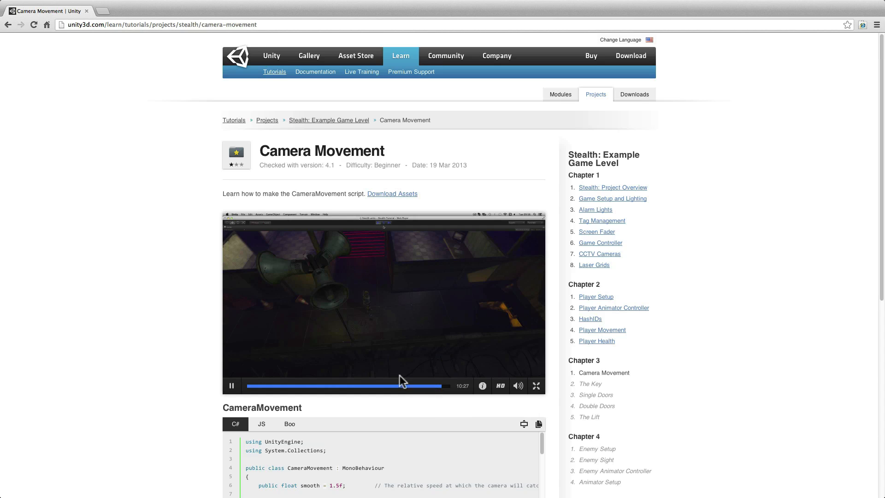
Pause the Stealth project's Camera Movement lesson video.
click(232, 385)
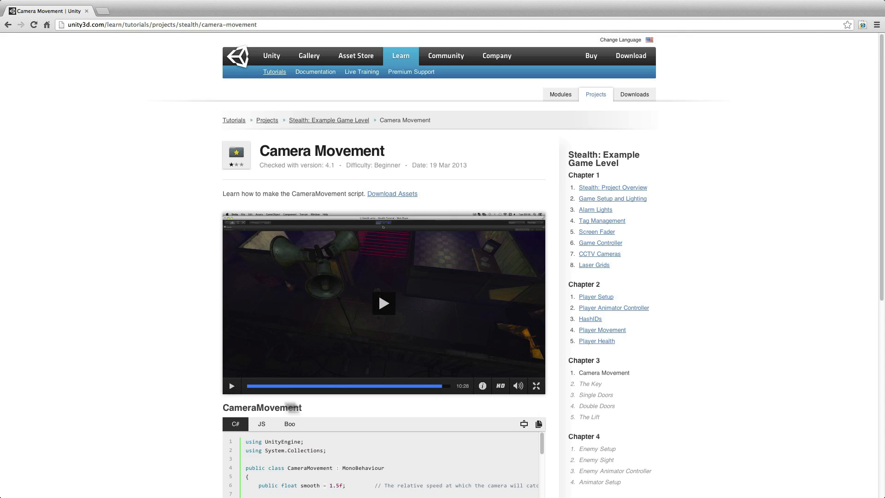
Show the CameraMovement script in Boo, visit the related Arrays lesson, then return to Learn home.
scroll(down, 3)
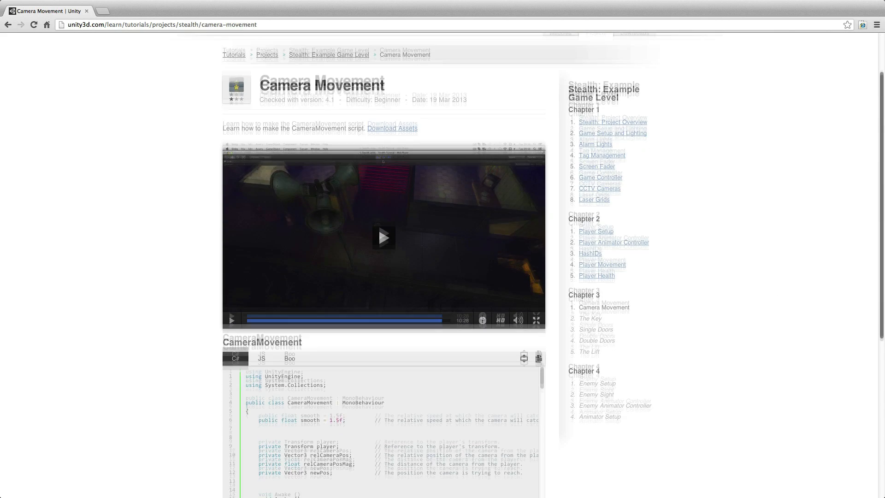
scroll(down, 3)
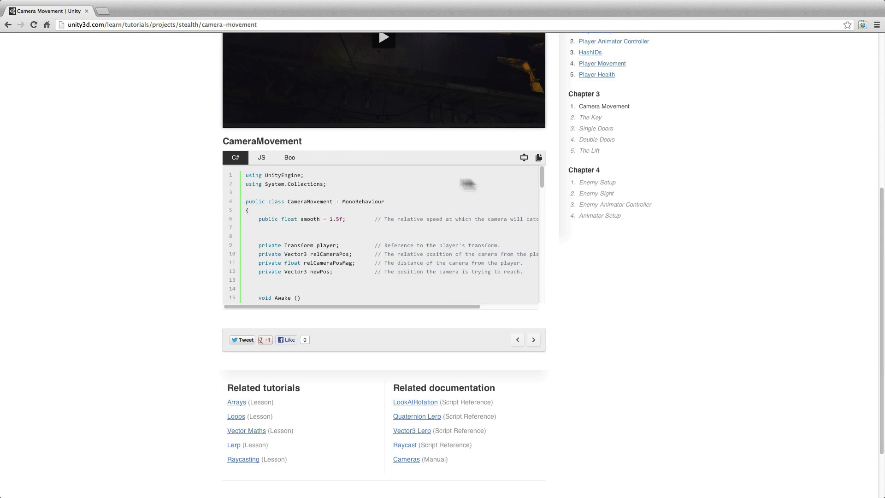
click(289, 157)
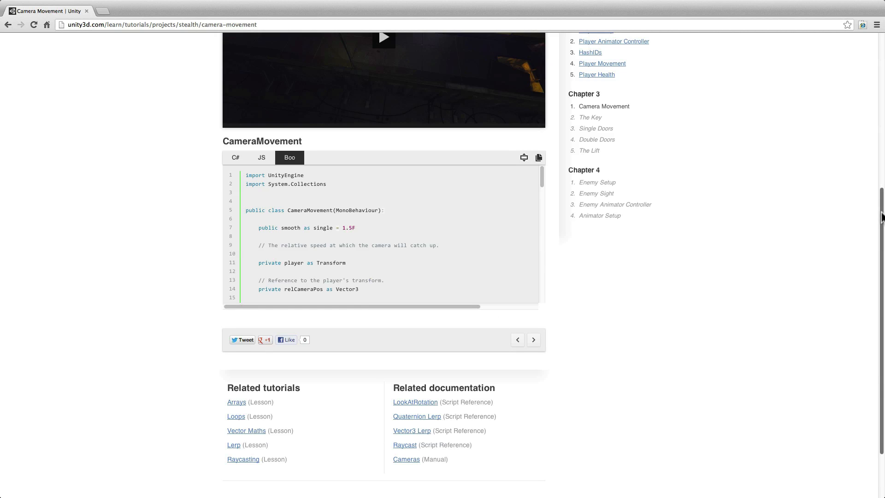
click(236, 402)
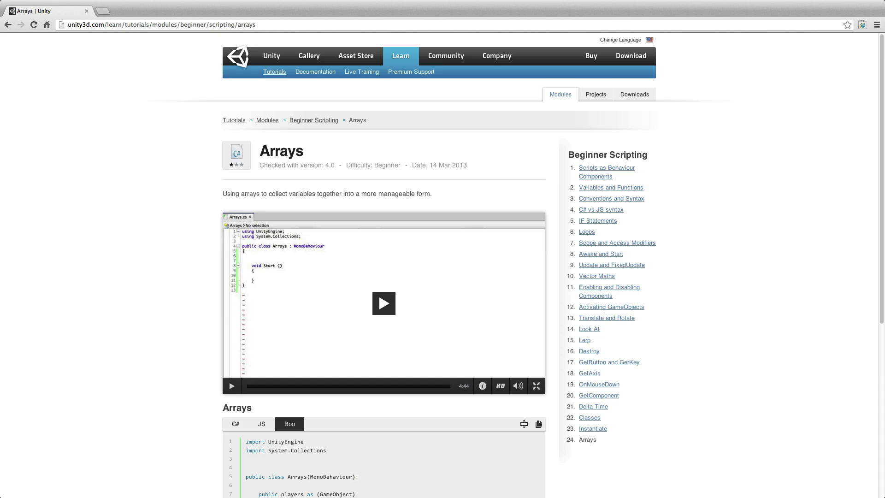
click(400, 56)
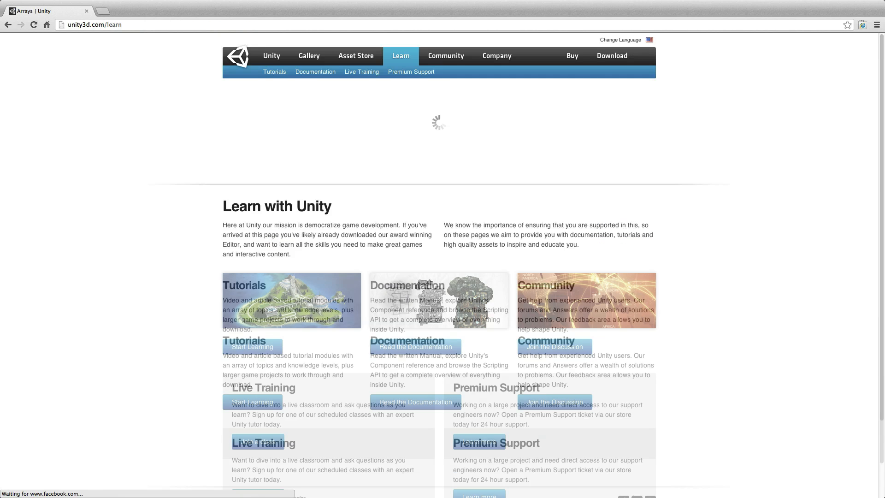